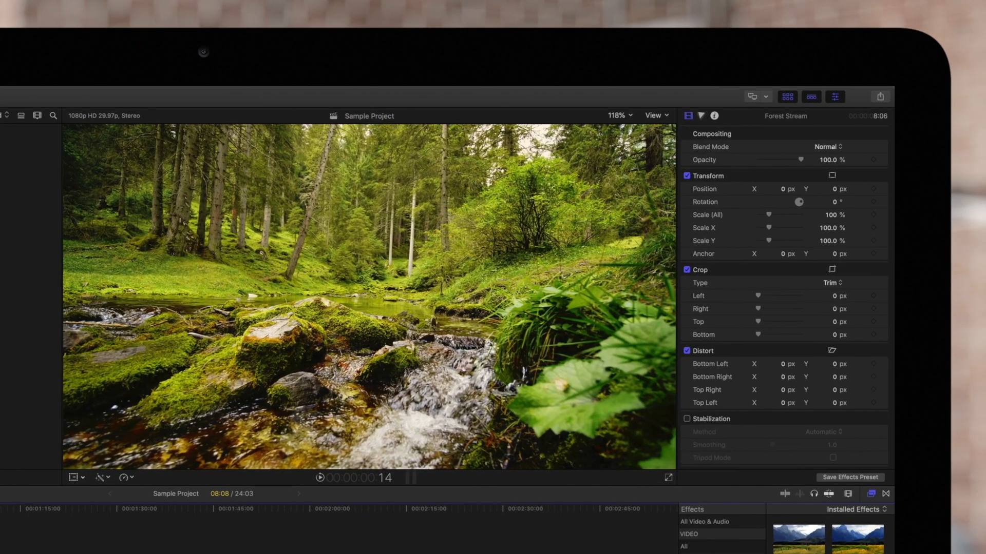
Select the Tutorial Library and bring up the Media Import window listing the forest clips
left_click(100, 478)
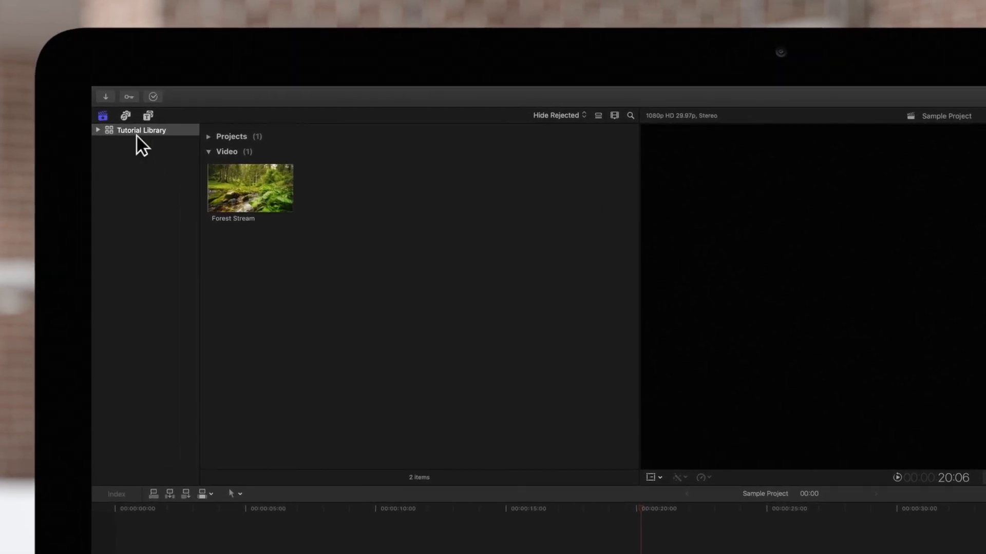
left_click(104, 96)
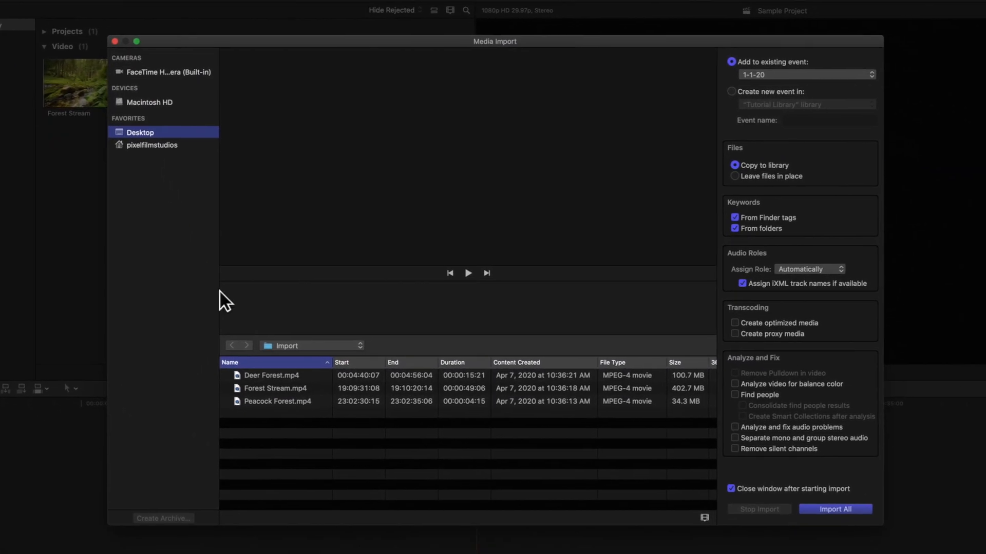
Import Peacock Forest.mp4 with Analyze video for balance color turned on
left_click(276, 401)
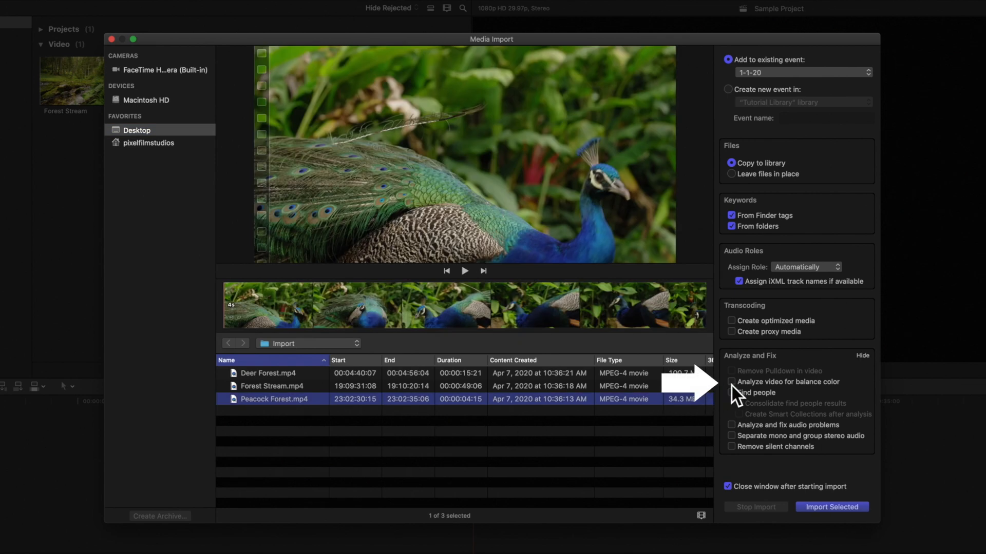
left_click(731, 382)
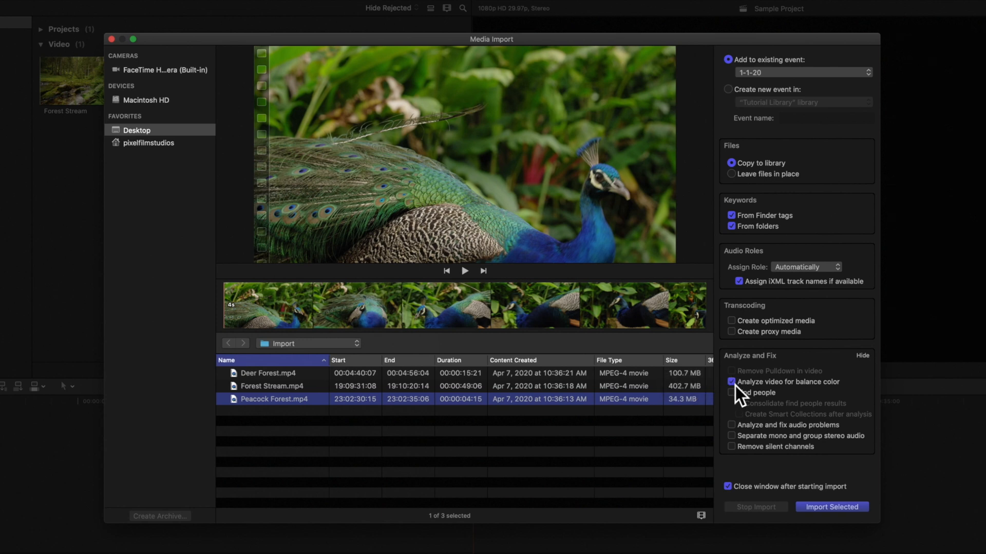
mouse_move(831, 507)
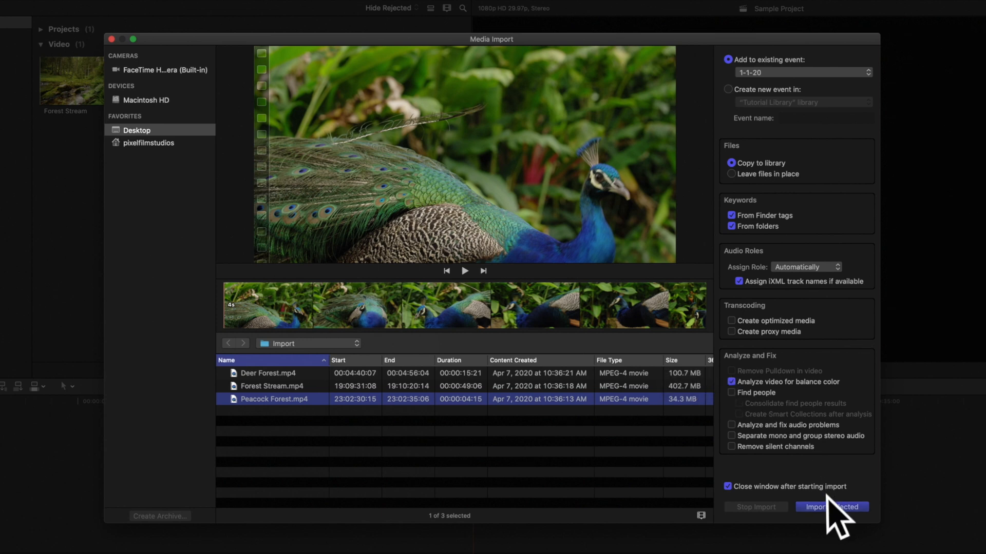
left_click(829, 507)
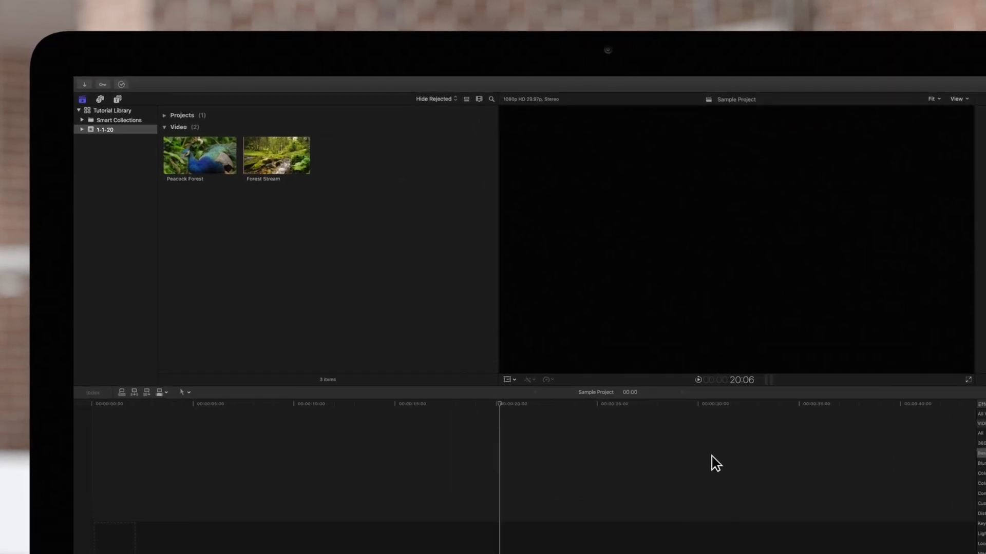
Select the Forest Stream clip and open Modify > Analyze and Fix
left_click(277, 155)
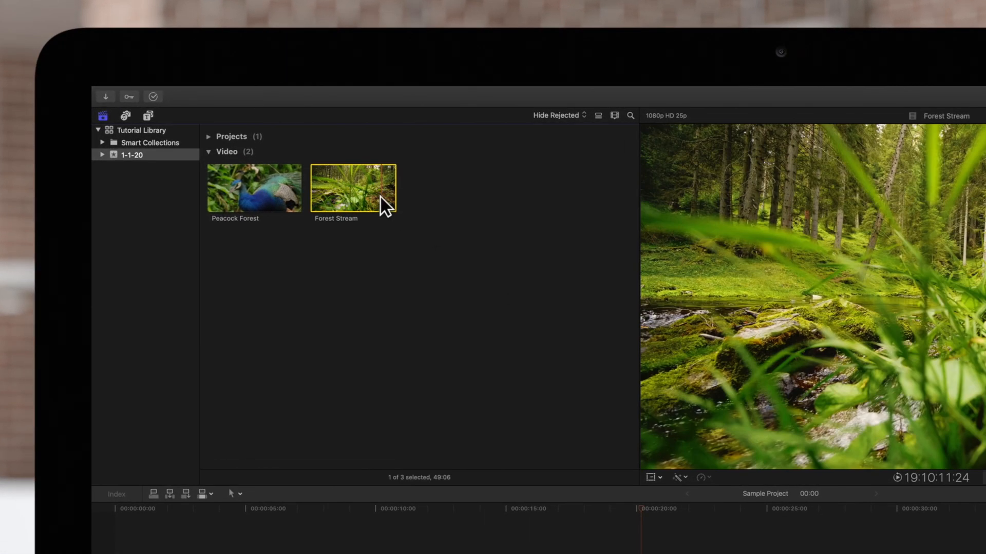
mouse_move(362, 98)
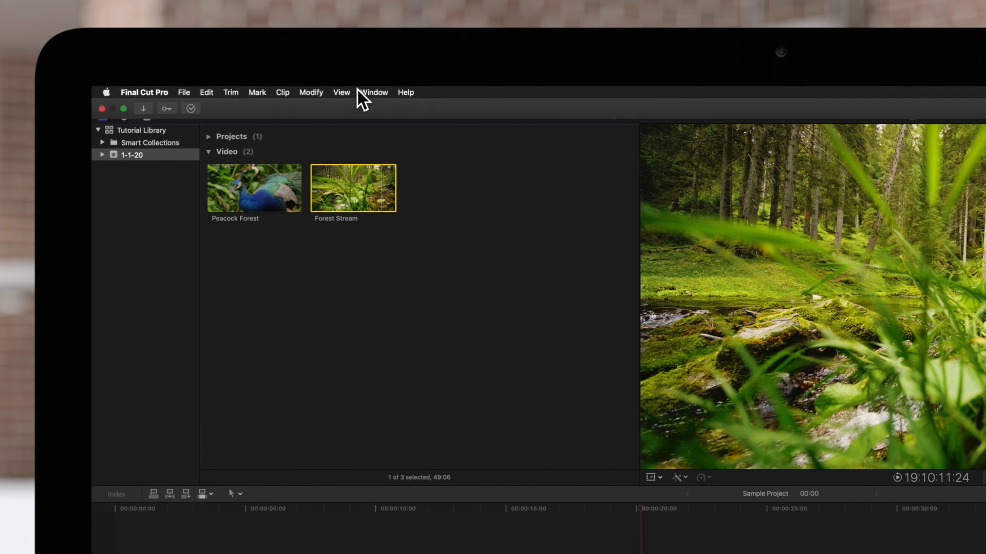
left_click(310, 93)
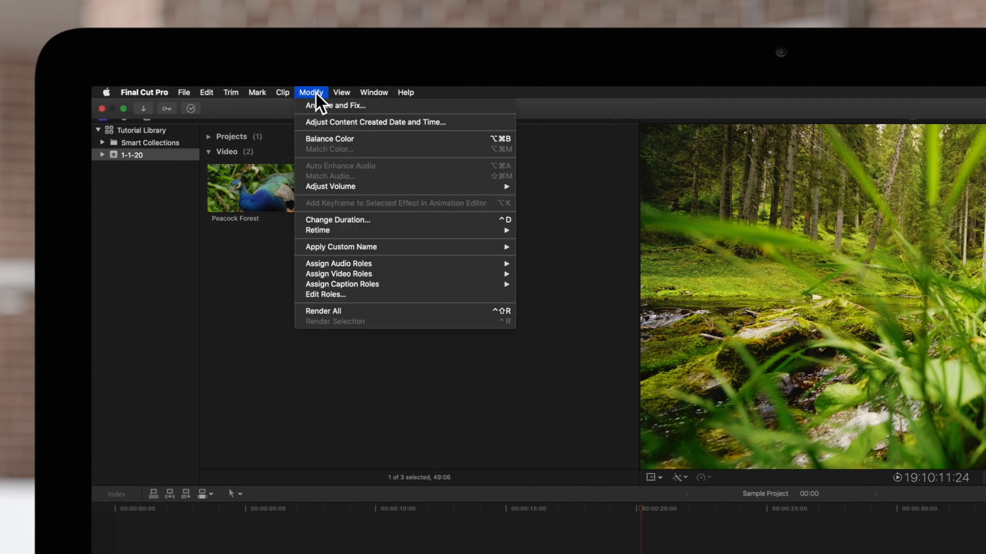
mouse_move(325, 106)
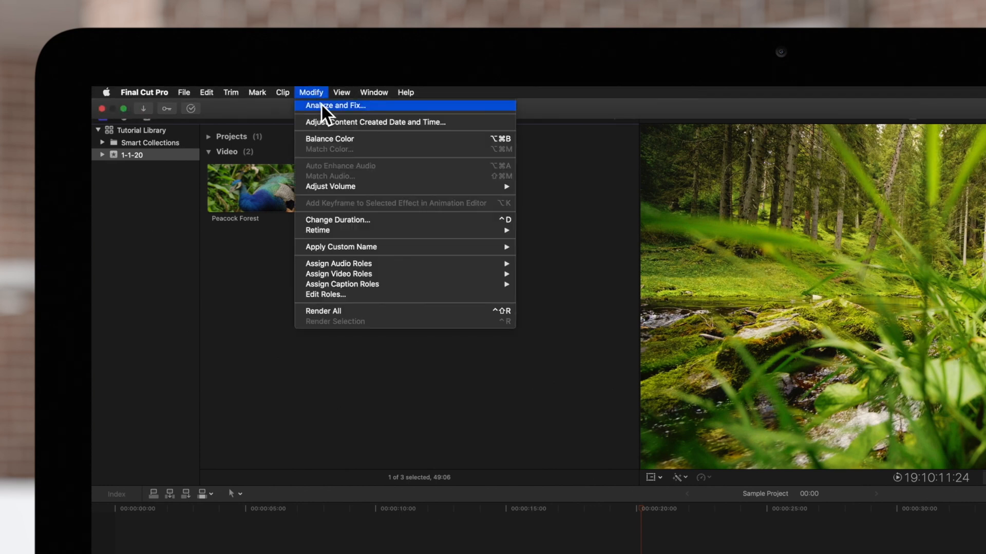
left_click(333, 104)
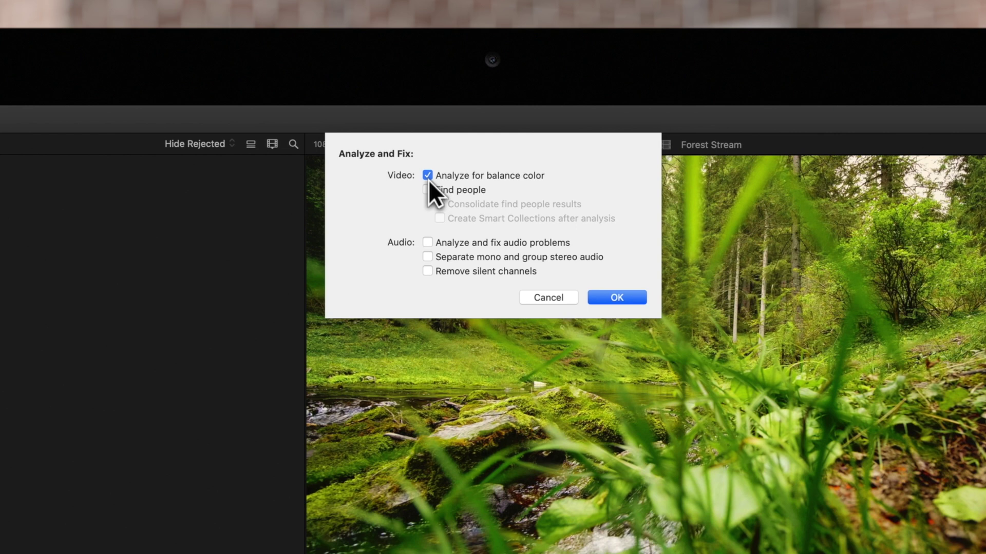
mouse_move(433, 190)
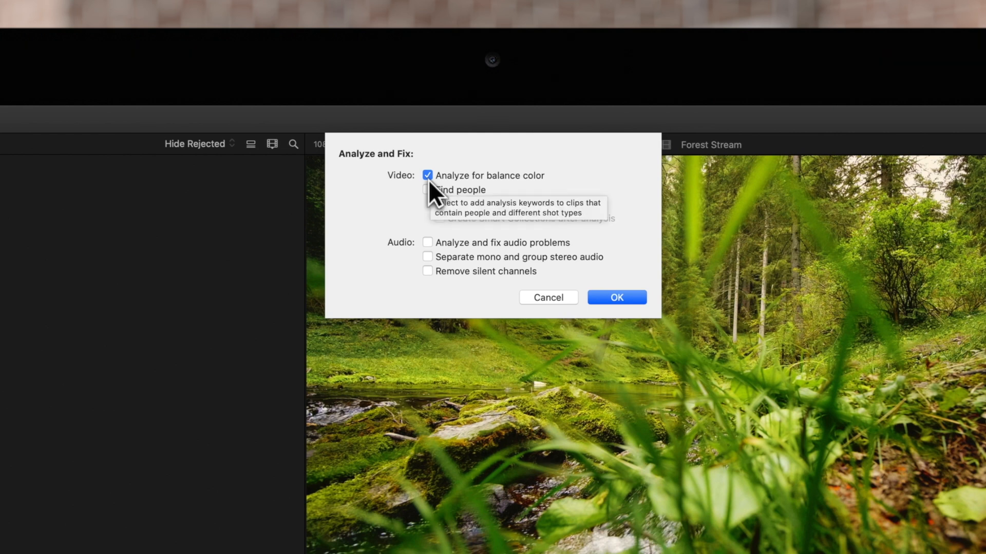
Confirm Analyze for balance color on Forest Stream with OK
left_click(616, 296)
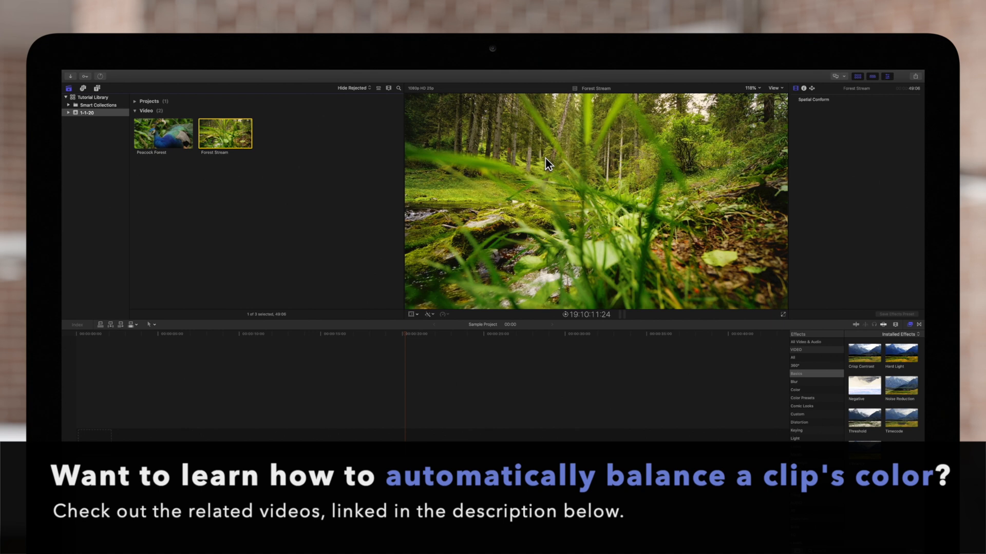
scroll("down", 3)
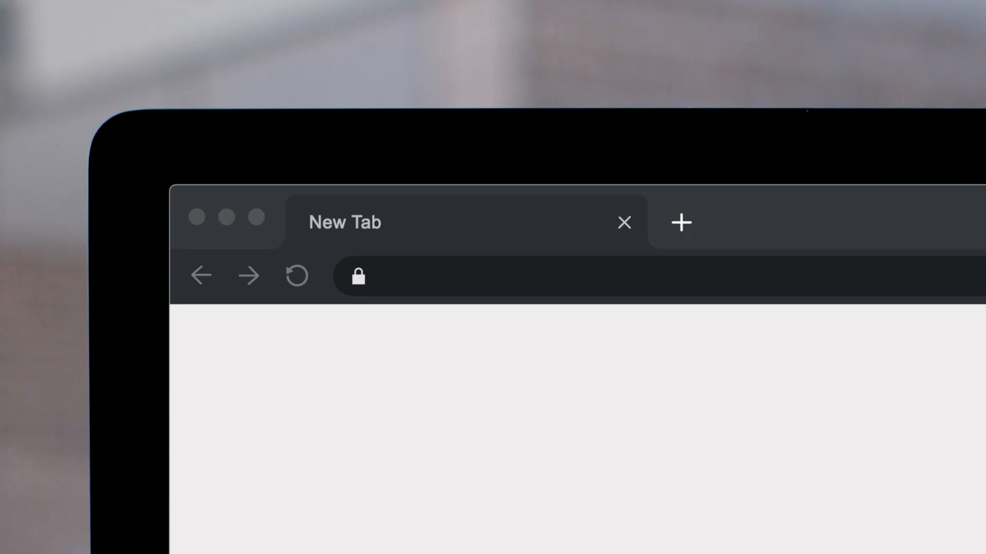
Load pixelfilmstudios.com and scroll through its Final Cut Pro X plugin listings
type("pixelfilmstudios.co")
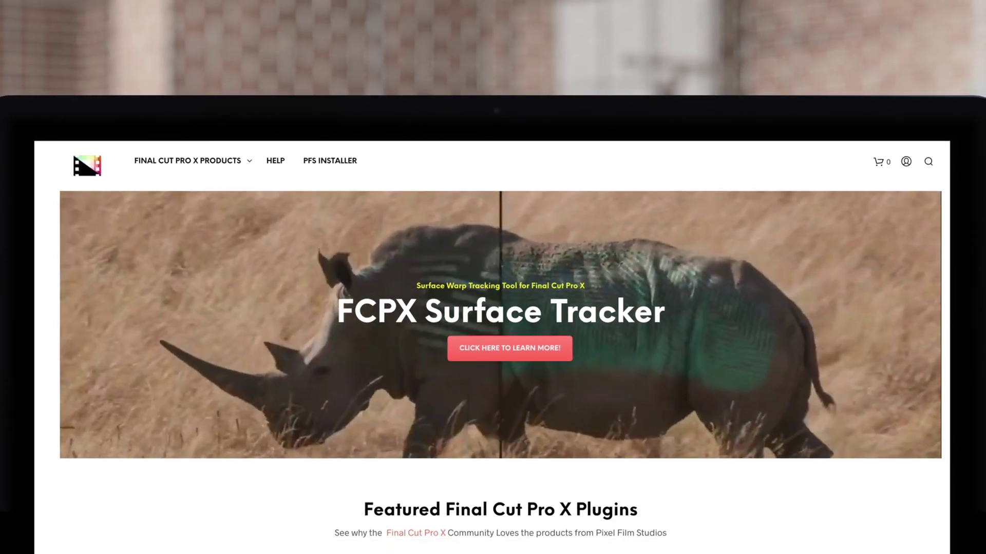
scroll("down", 3)
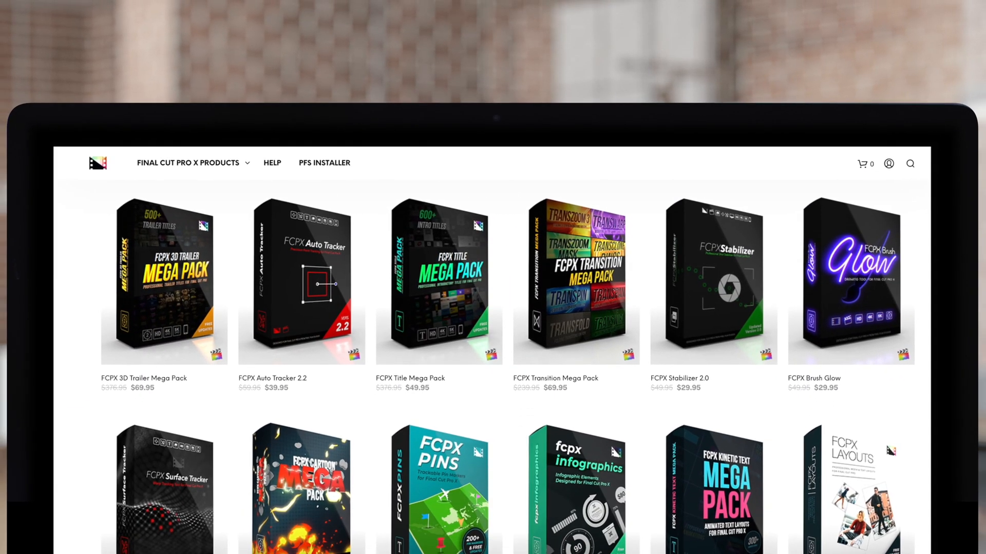
scroll("down", 3)
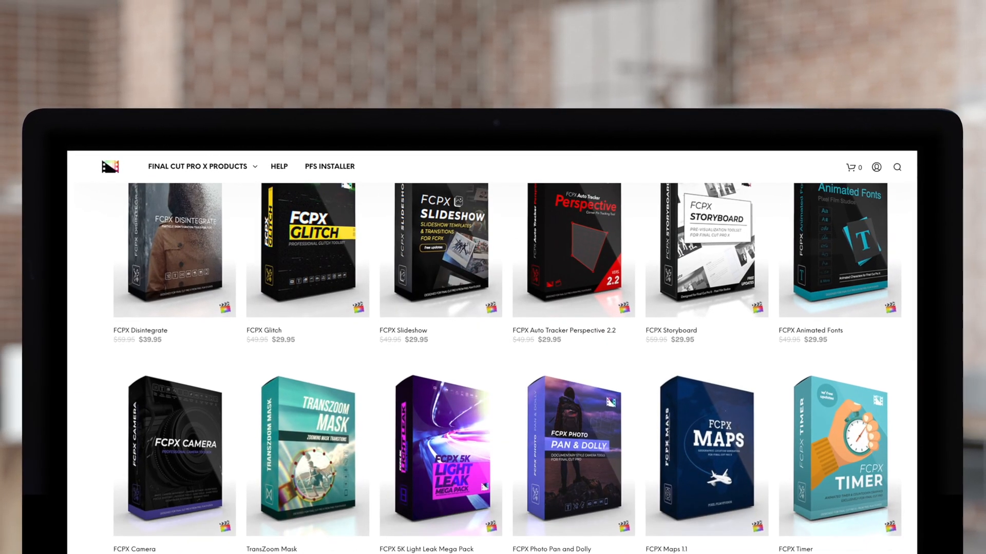
scroll("down", 3)
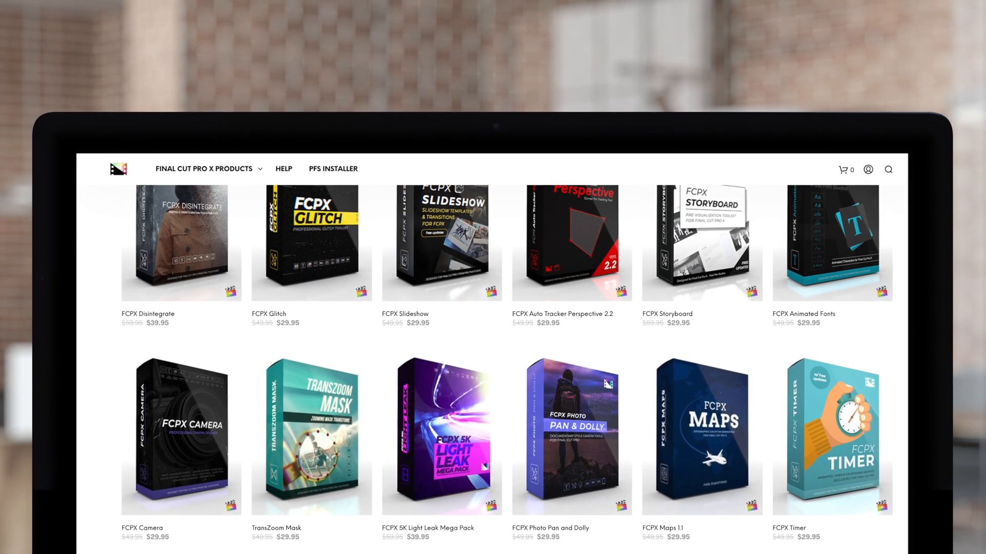